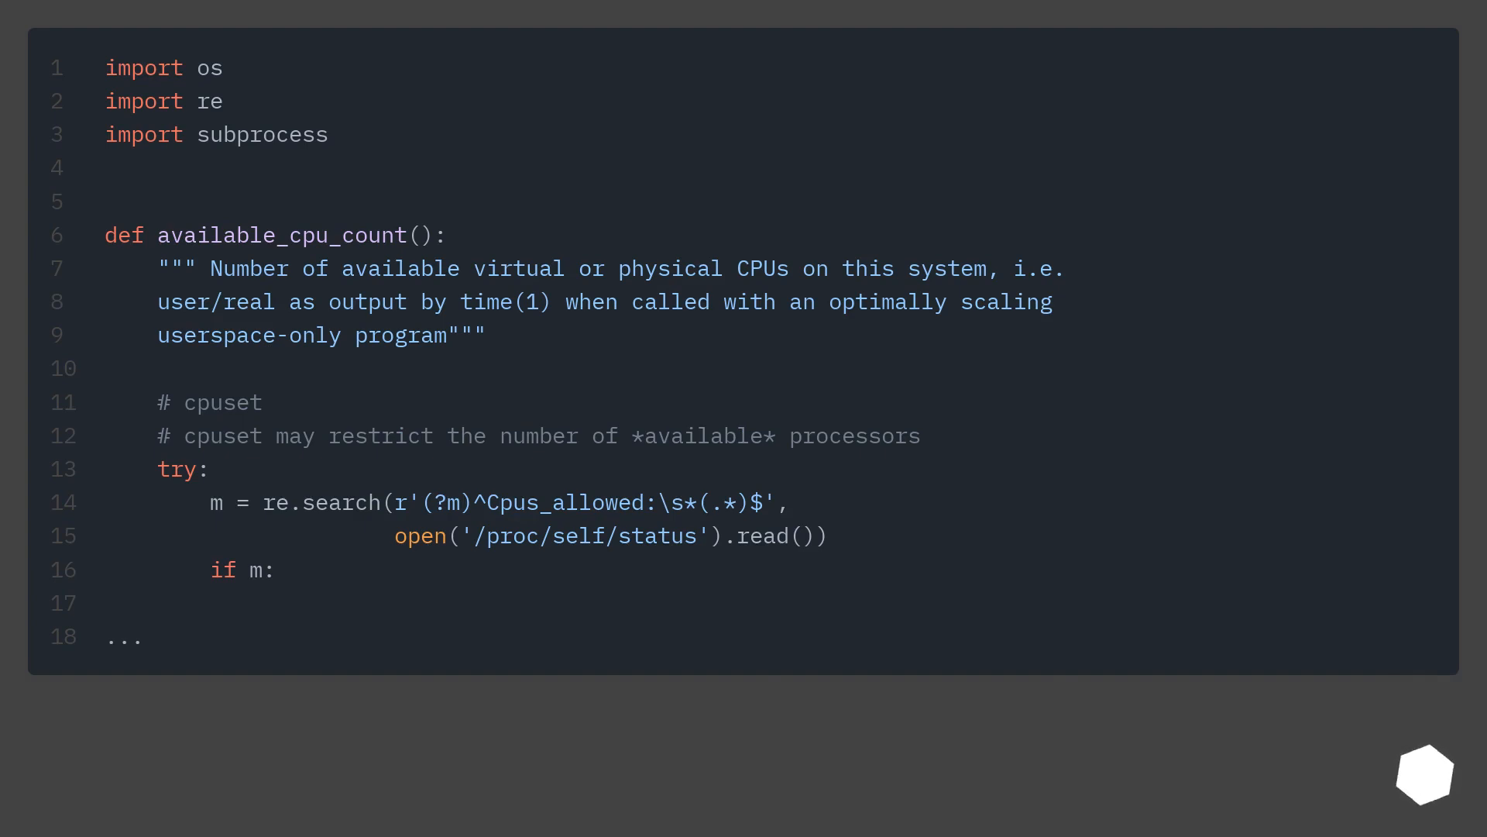
# Scroll the available_cpu_count code down to the Solaris cpuid pseudo-device counting block.
pyautogui.scroll(-3)
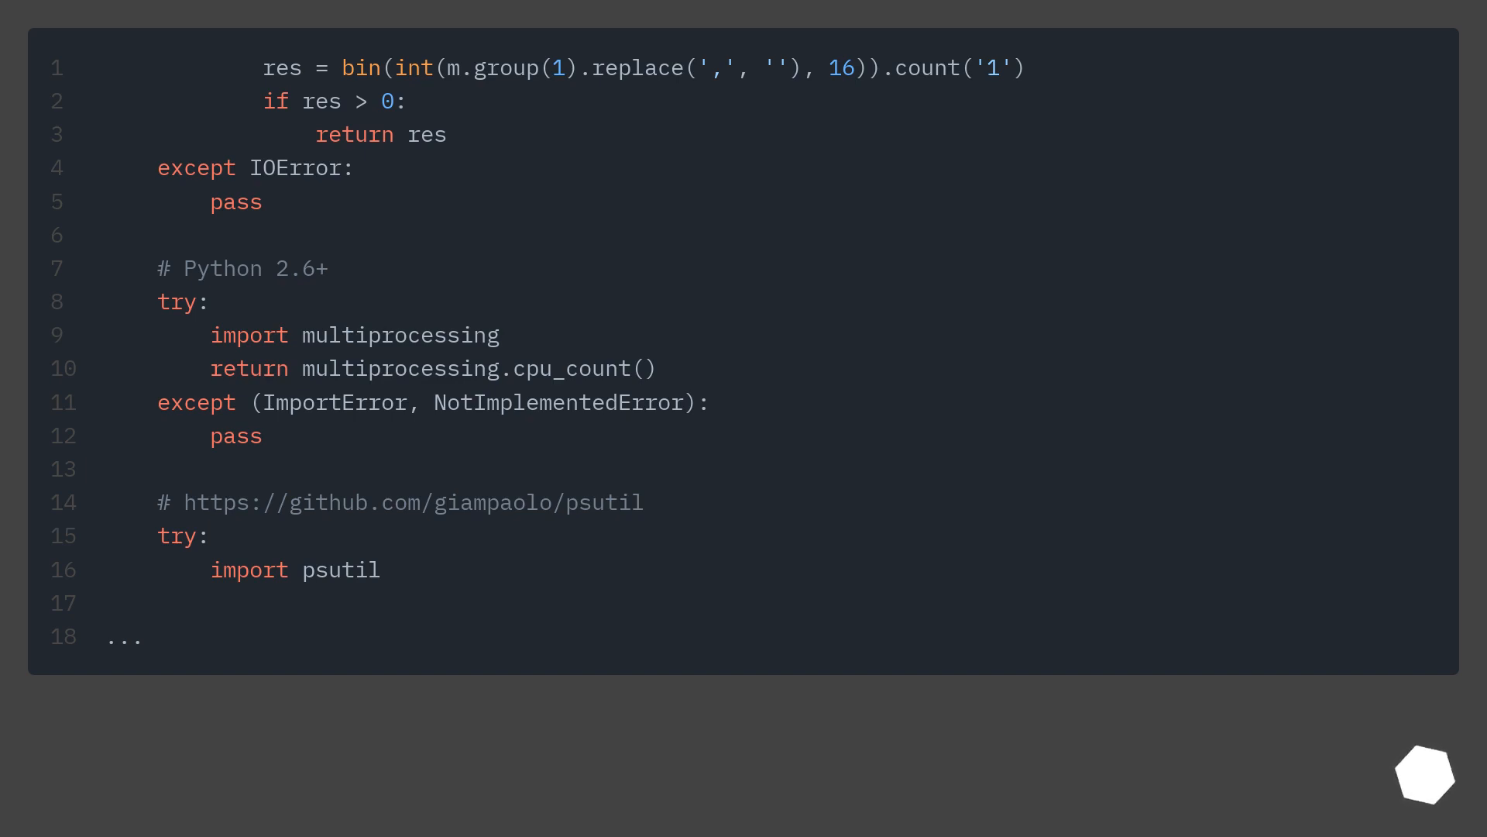
pyautogui.scroll(-3)
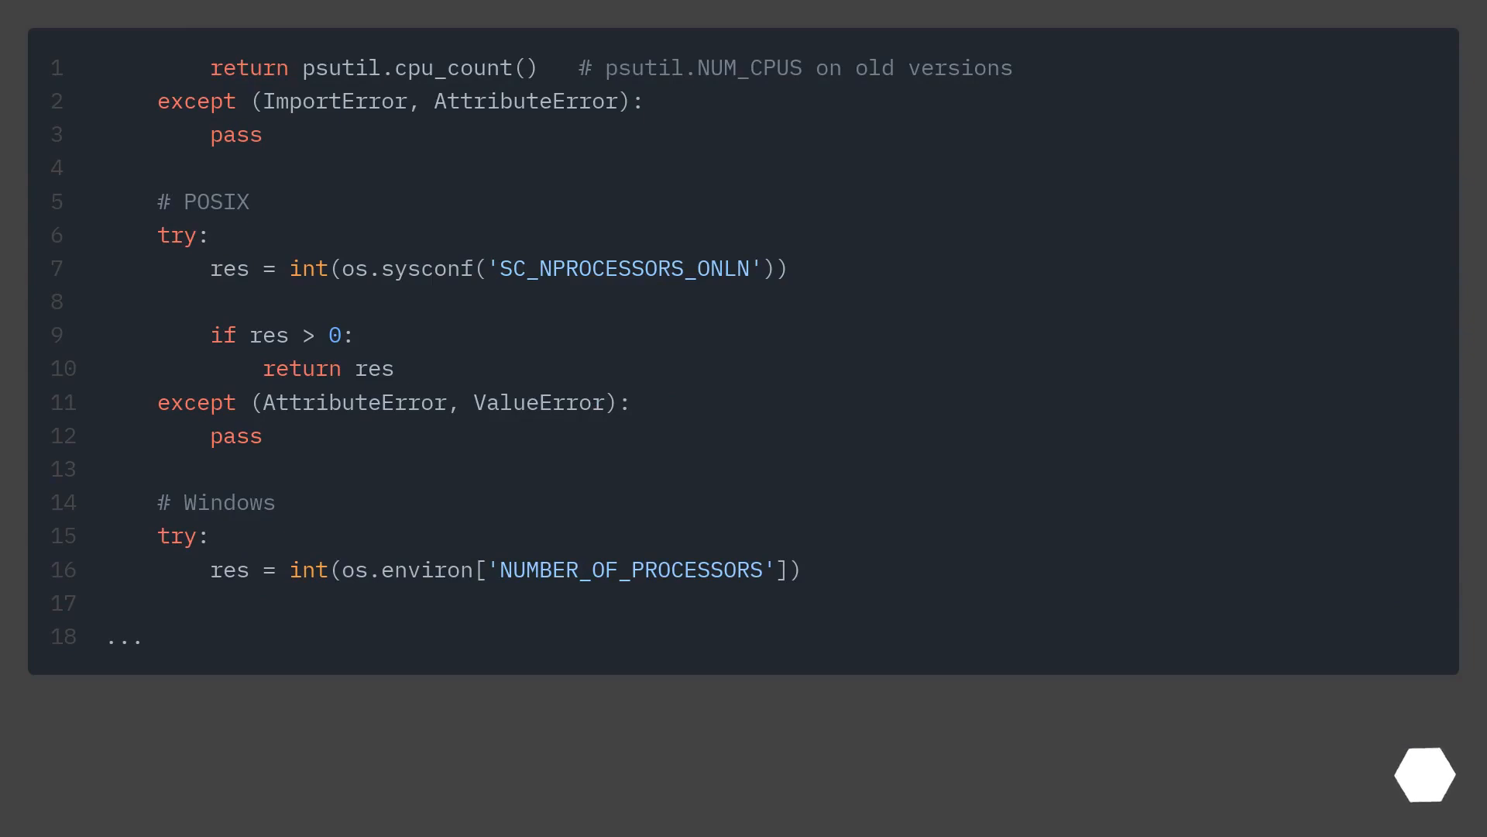
pyautogui.scroll(-3)
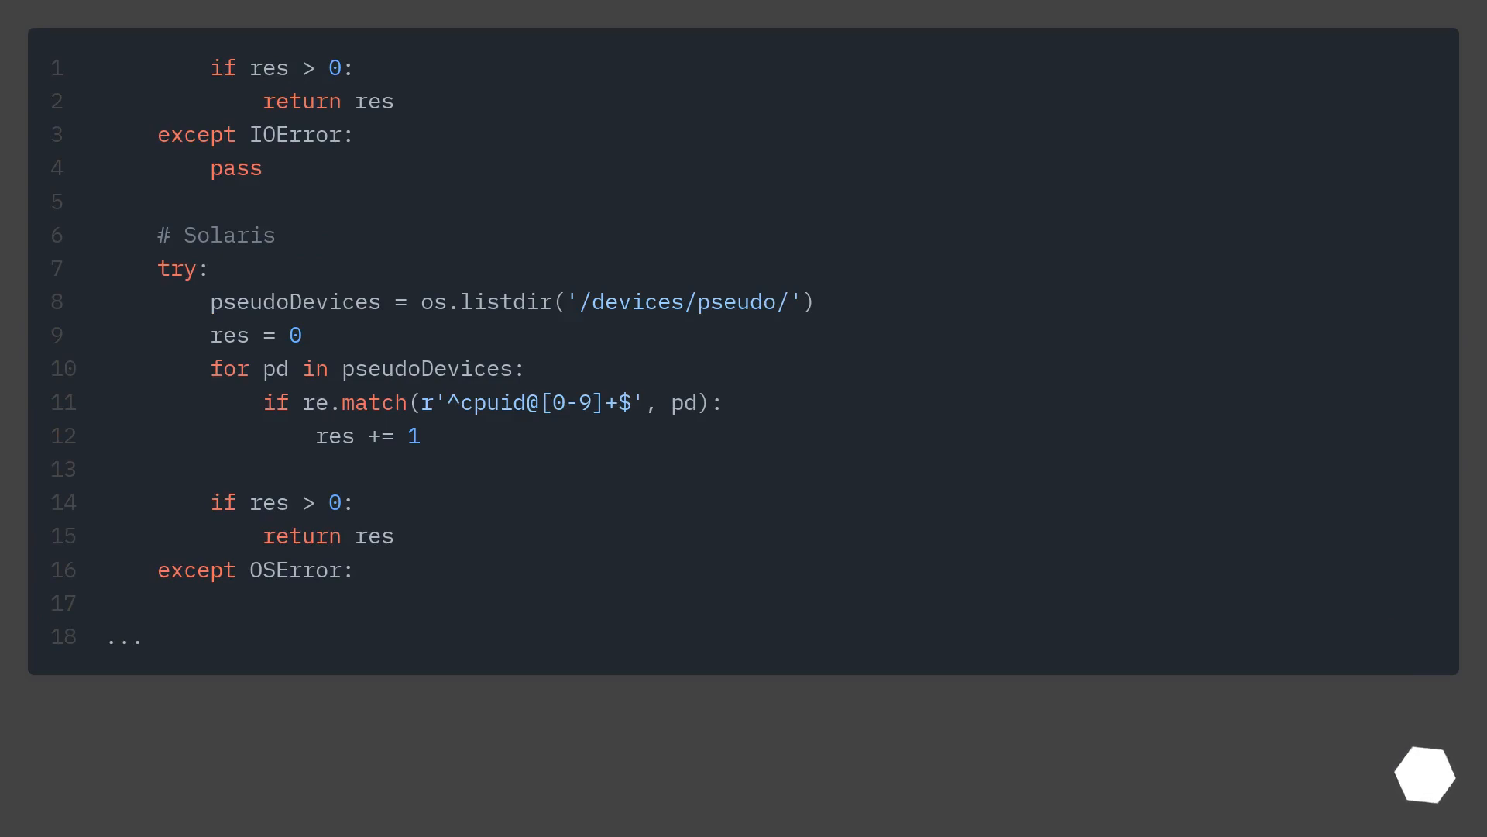
# Advance to the answer recommending len(os.sched_getaffinity(0)) for process-available CPUs.
pyautogui.scroll(-3)
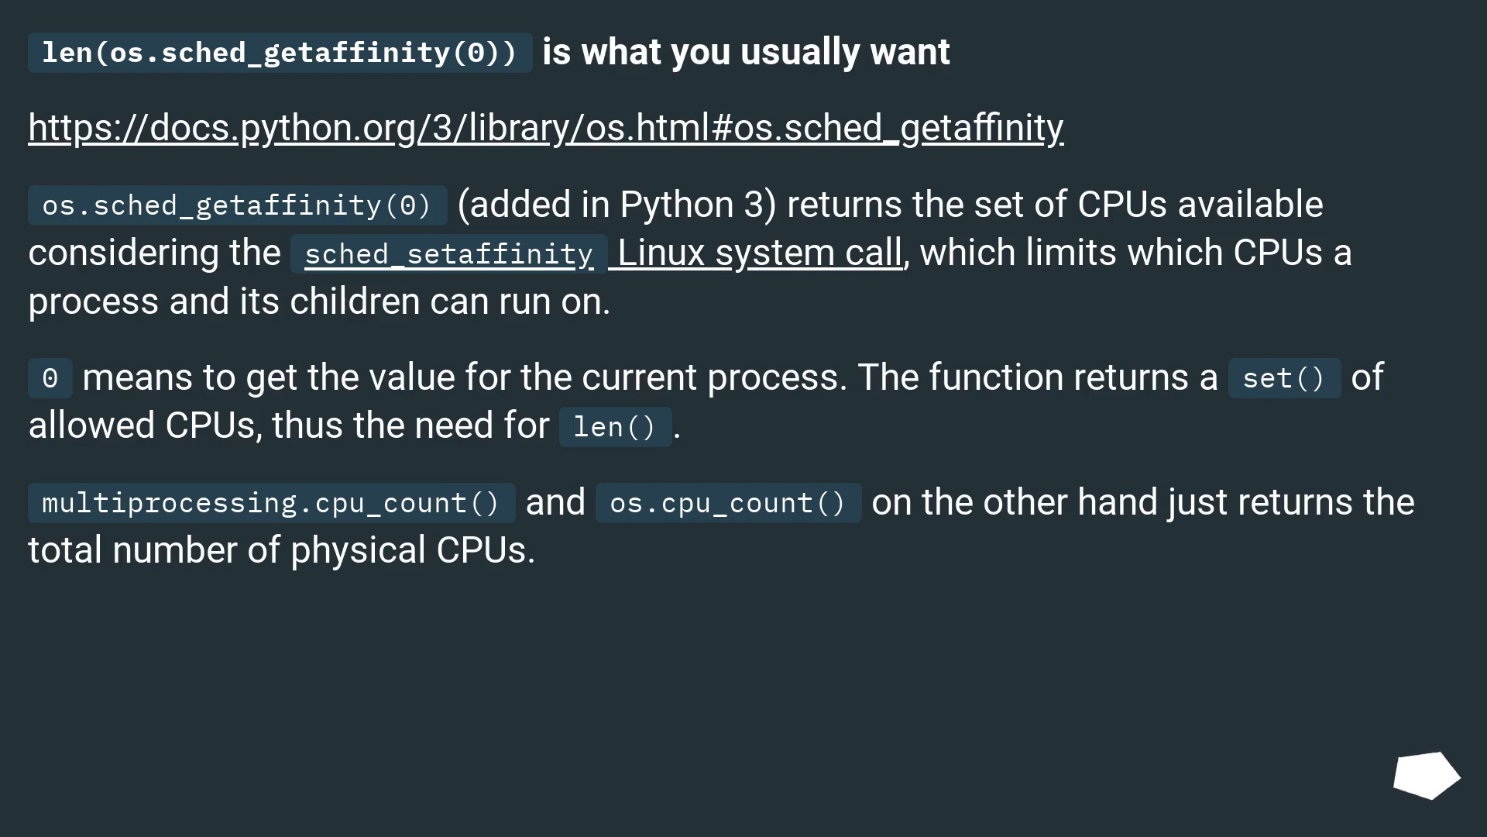
pyautogui.moveTo(1423, 770)
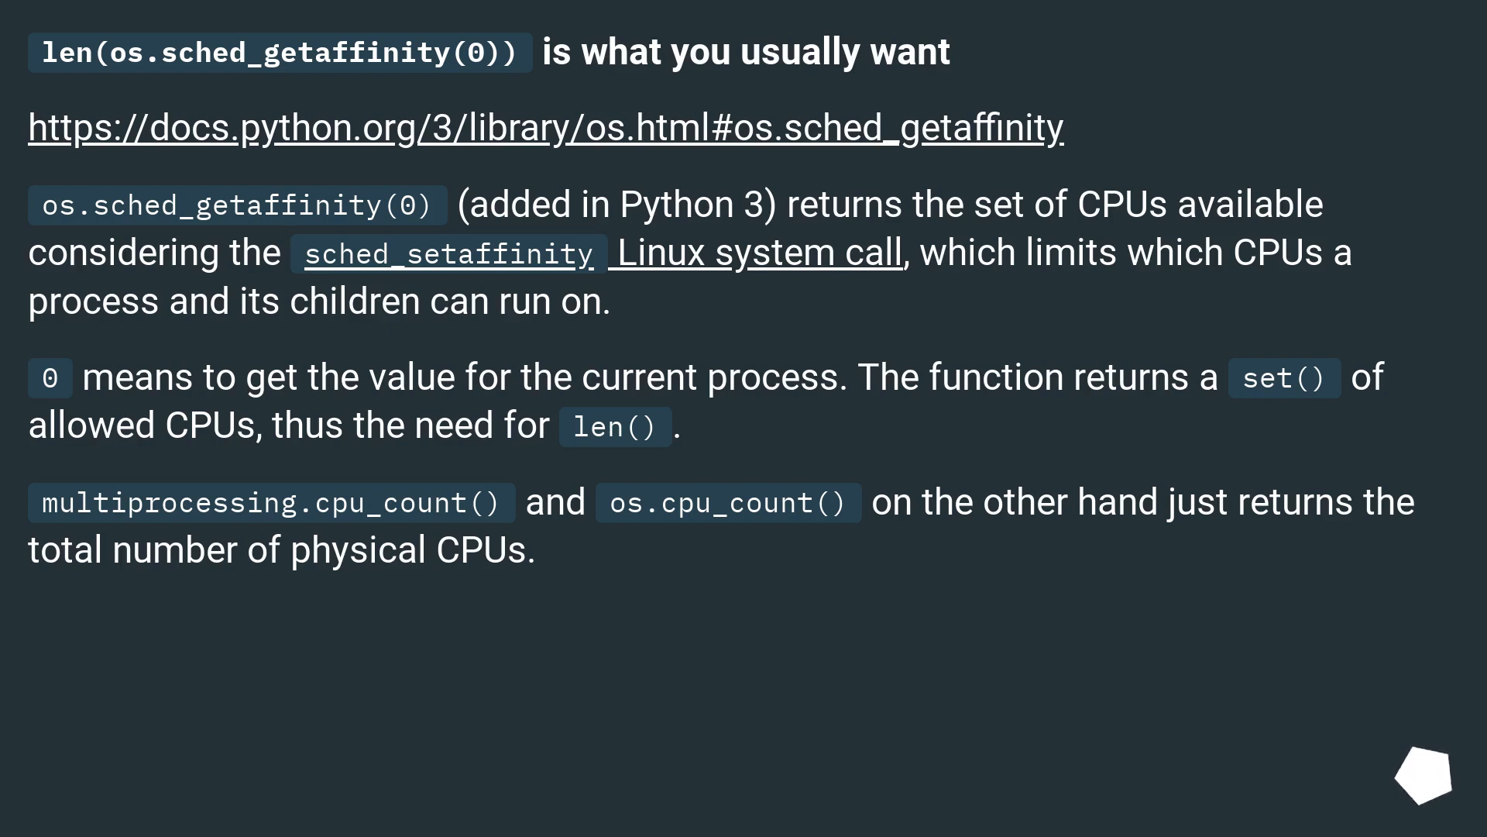
# Scroll past the taskset core-0 example to the main.py script printing three CPU counts.
pyautogui.scroll(-3)
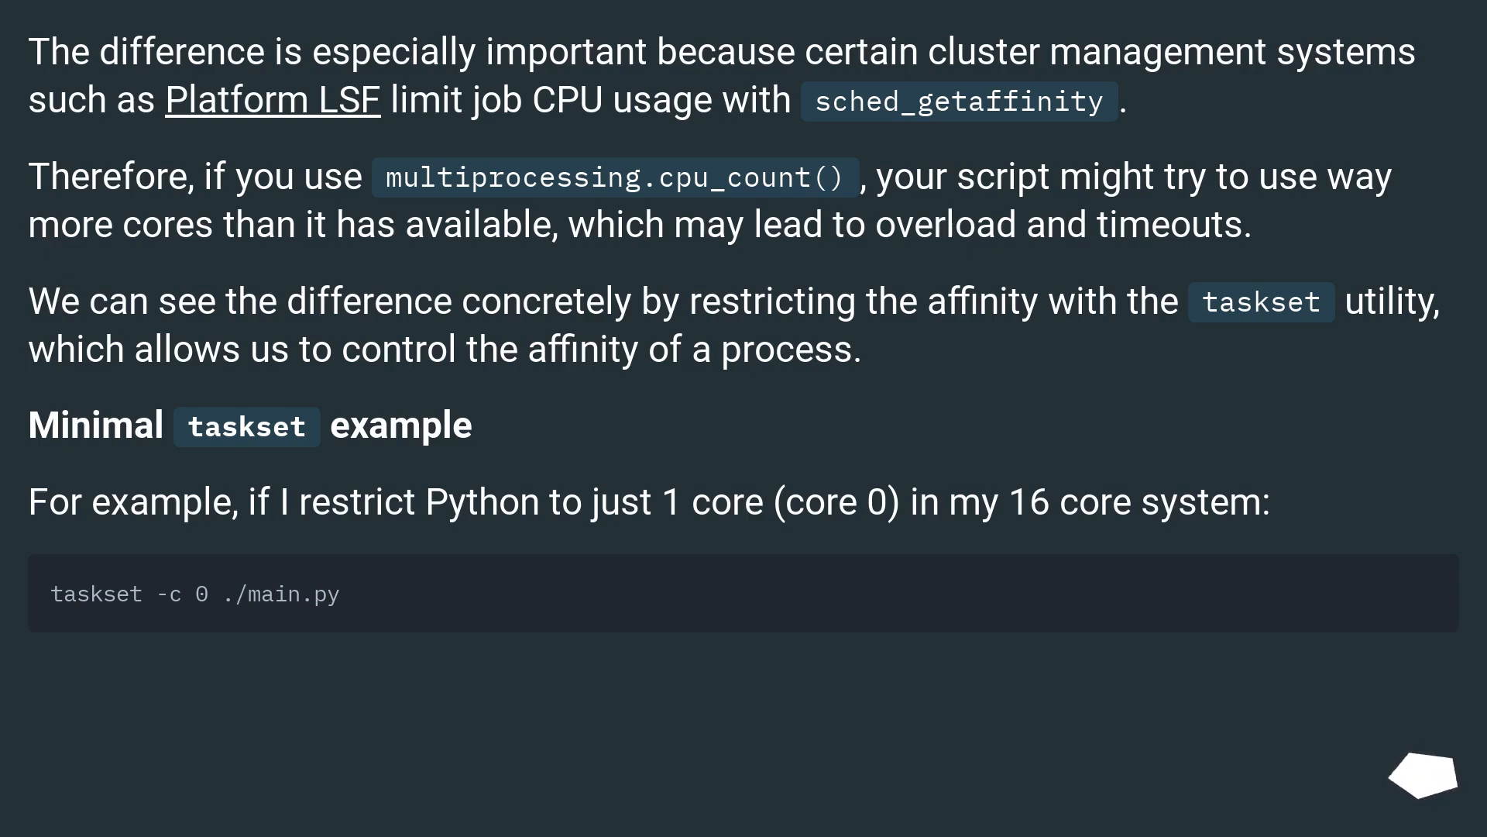
pyautogui.moveTo(1428, 781)
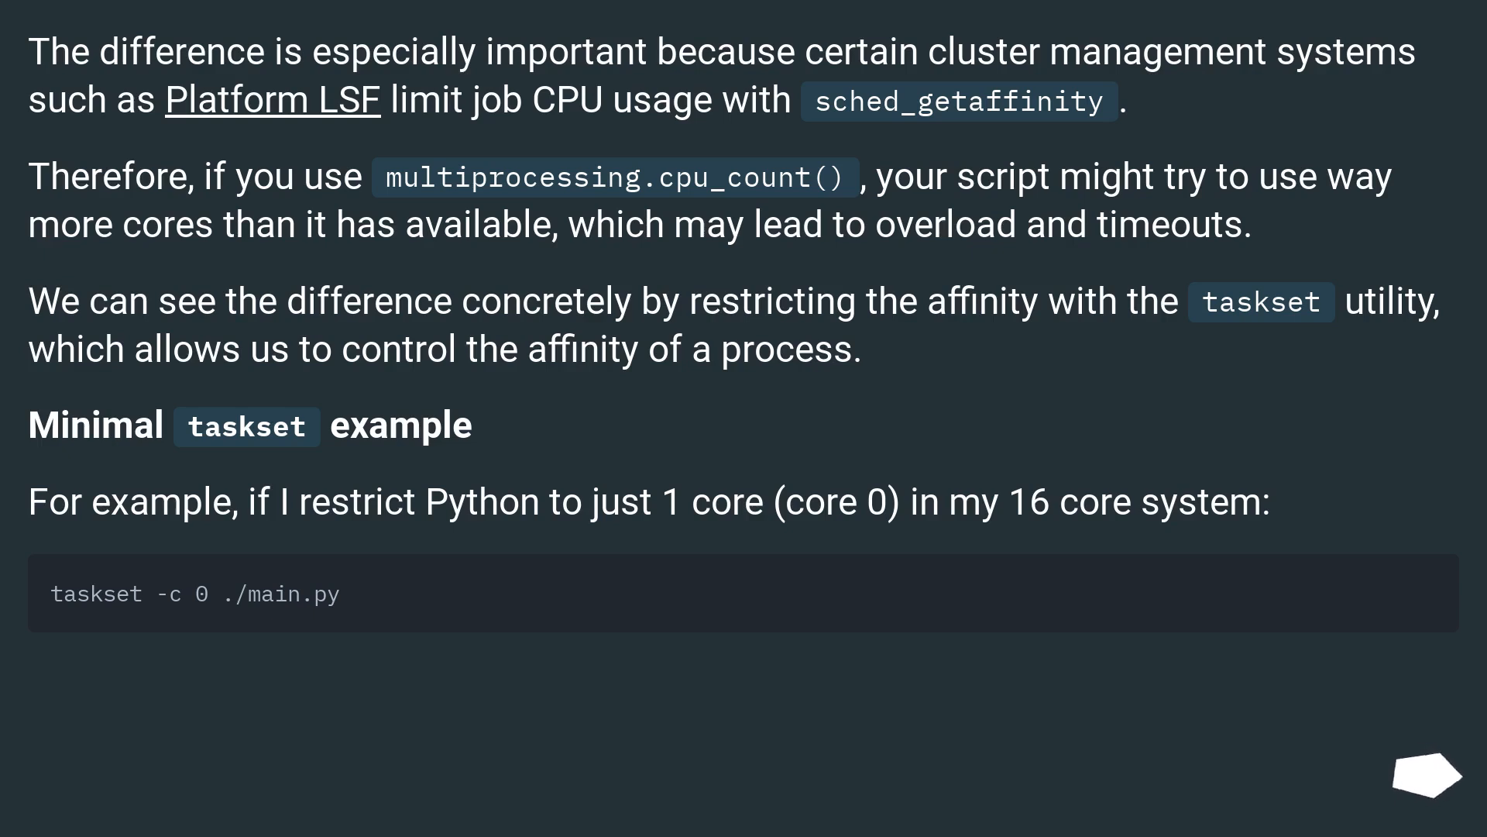
pyautogui.moveTo(1428, 792)
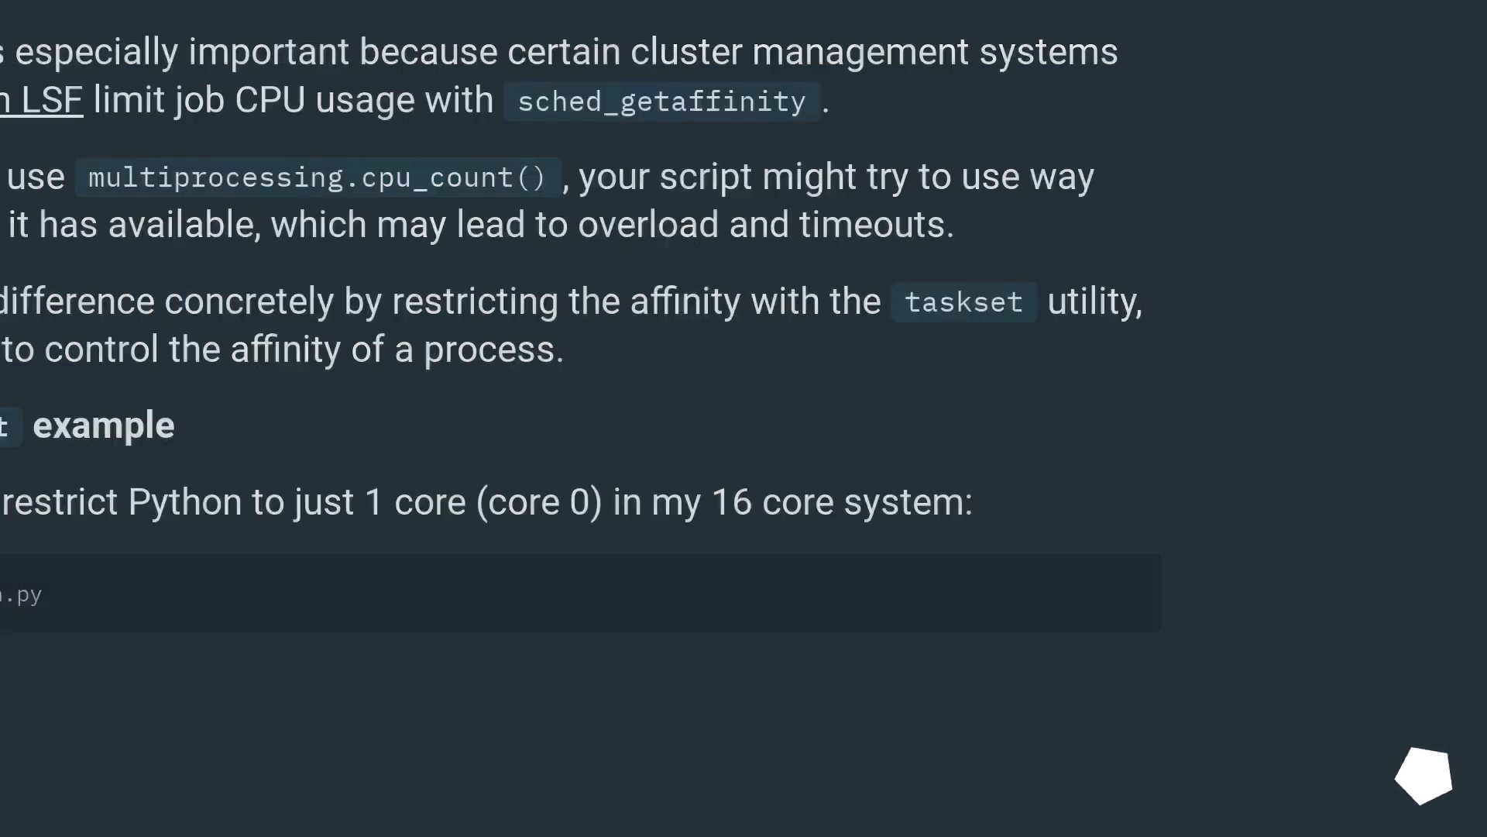
pyautogui.scroll(-3)
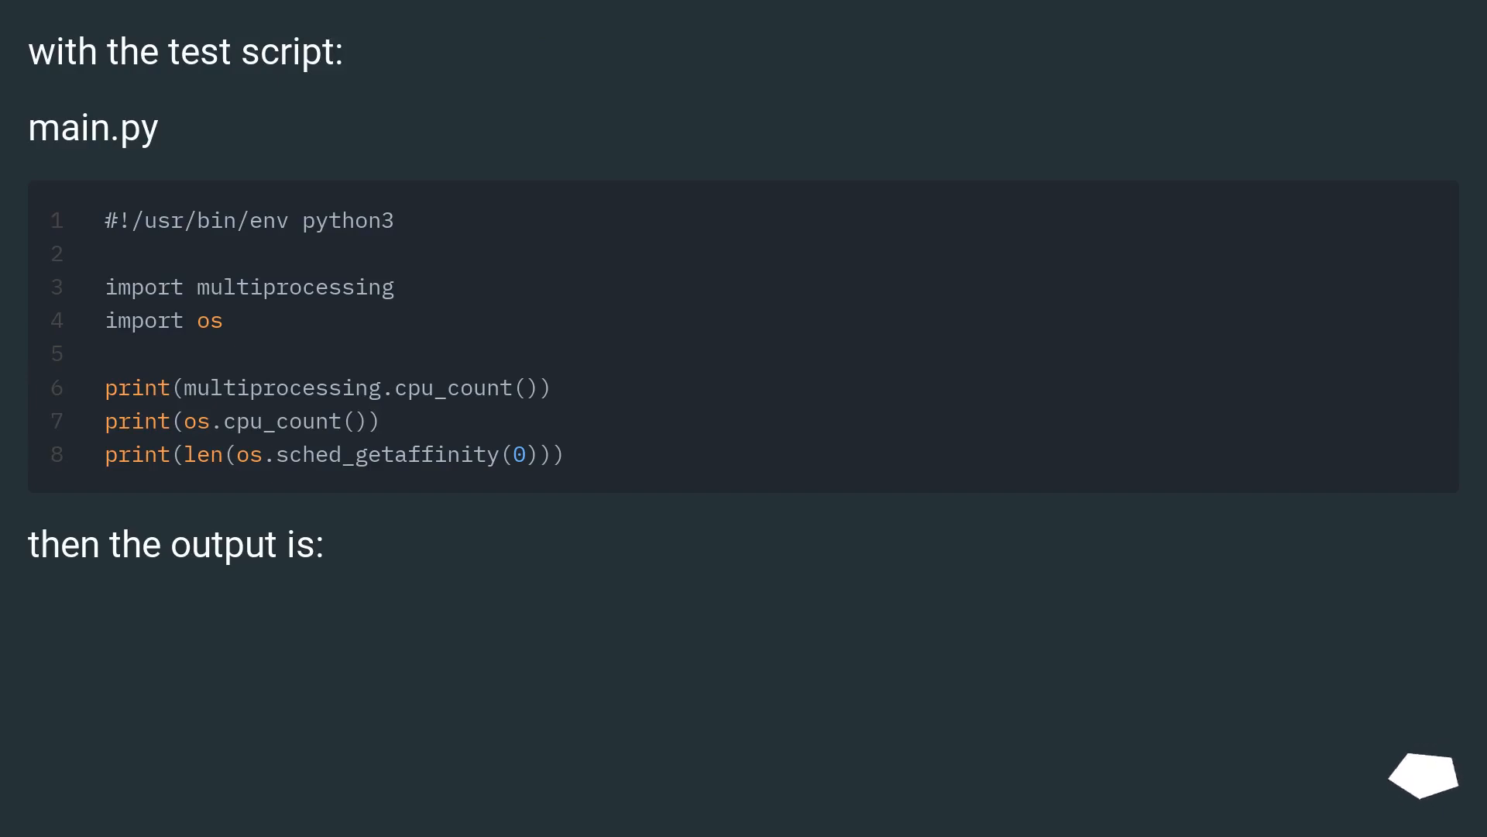
pyautogui.moveTo(1426, 775)
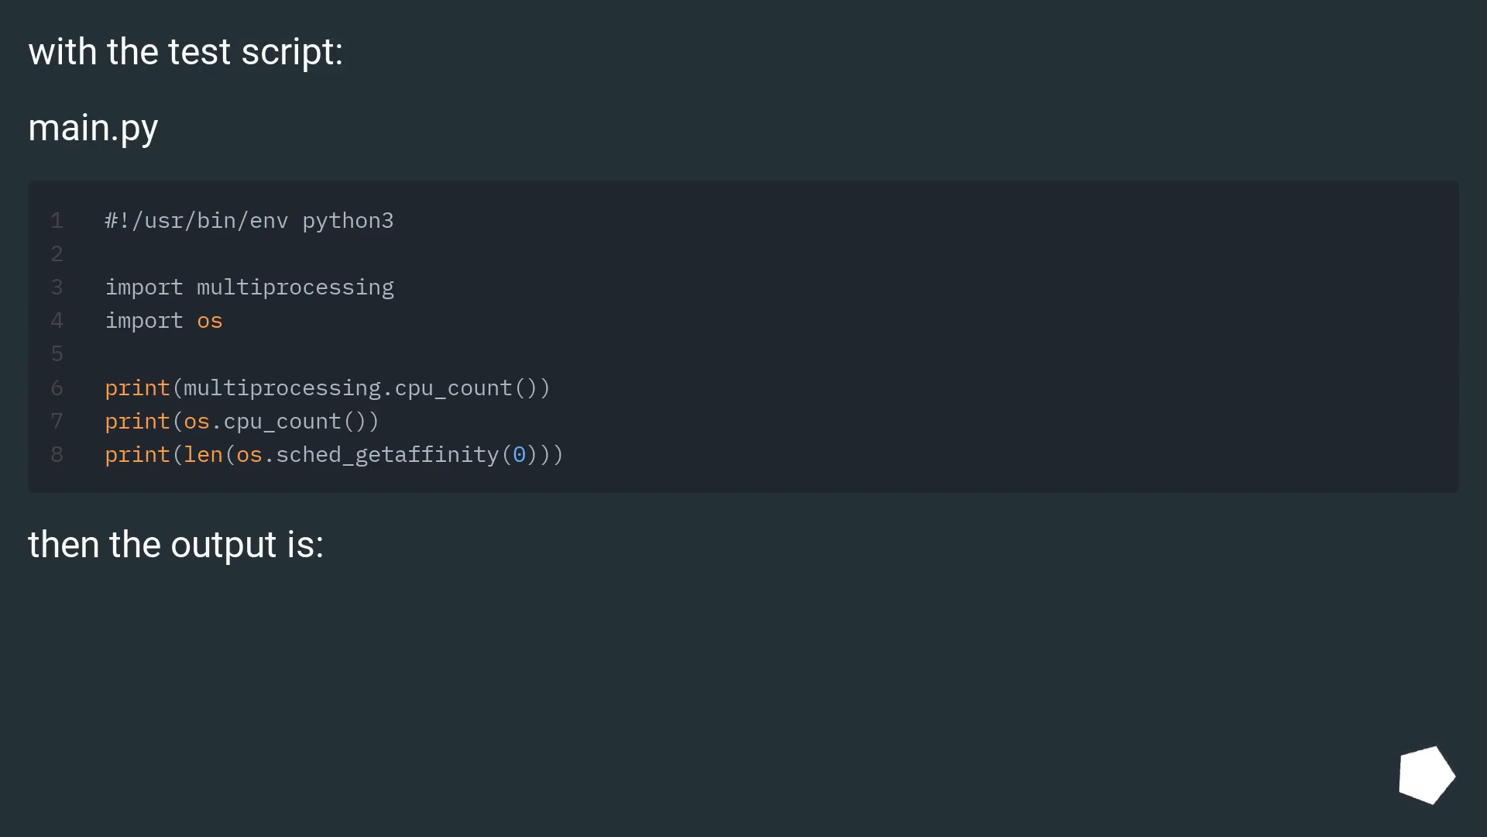
# Scroll past the 16, 16, 1 and nproc outputs to the context.py cpu_count source.
pyautogui.scroll(-3)
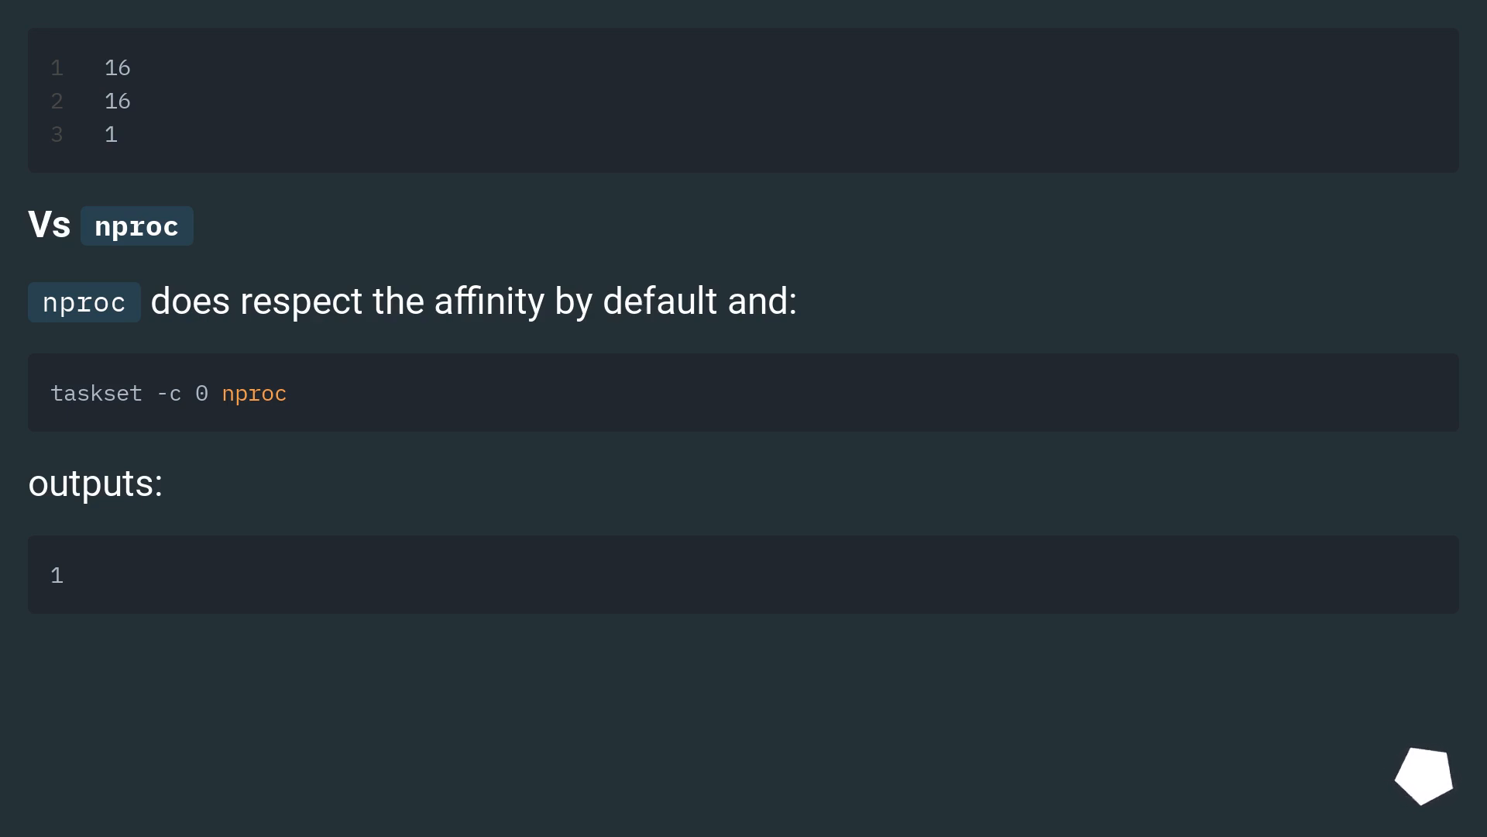
pyautogui.scroll(-3)
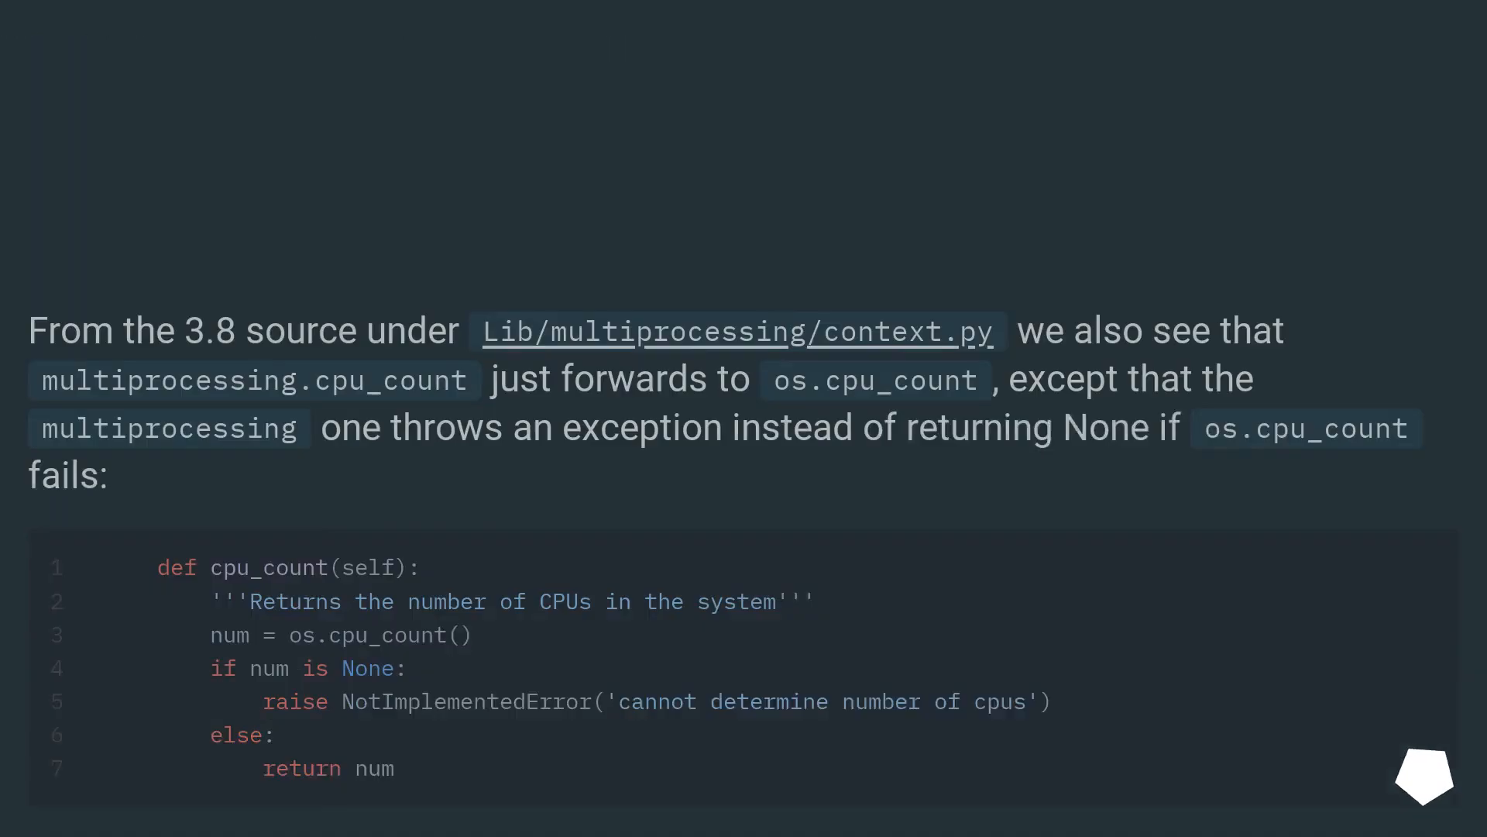
# Scroll to the heading on 3.8 availability with native sched_getaffinity.
pyautogui.scroll(-3)
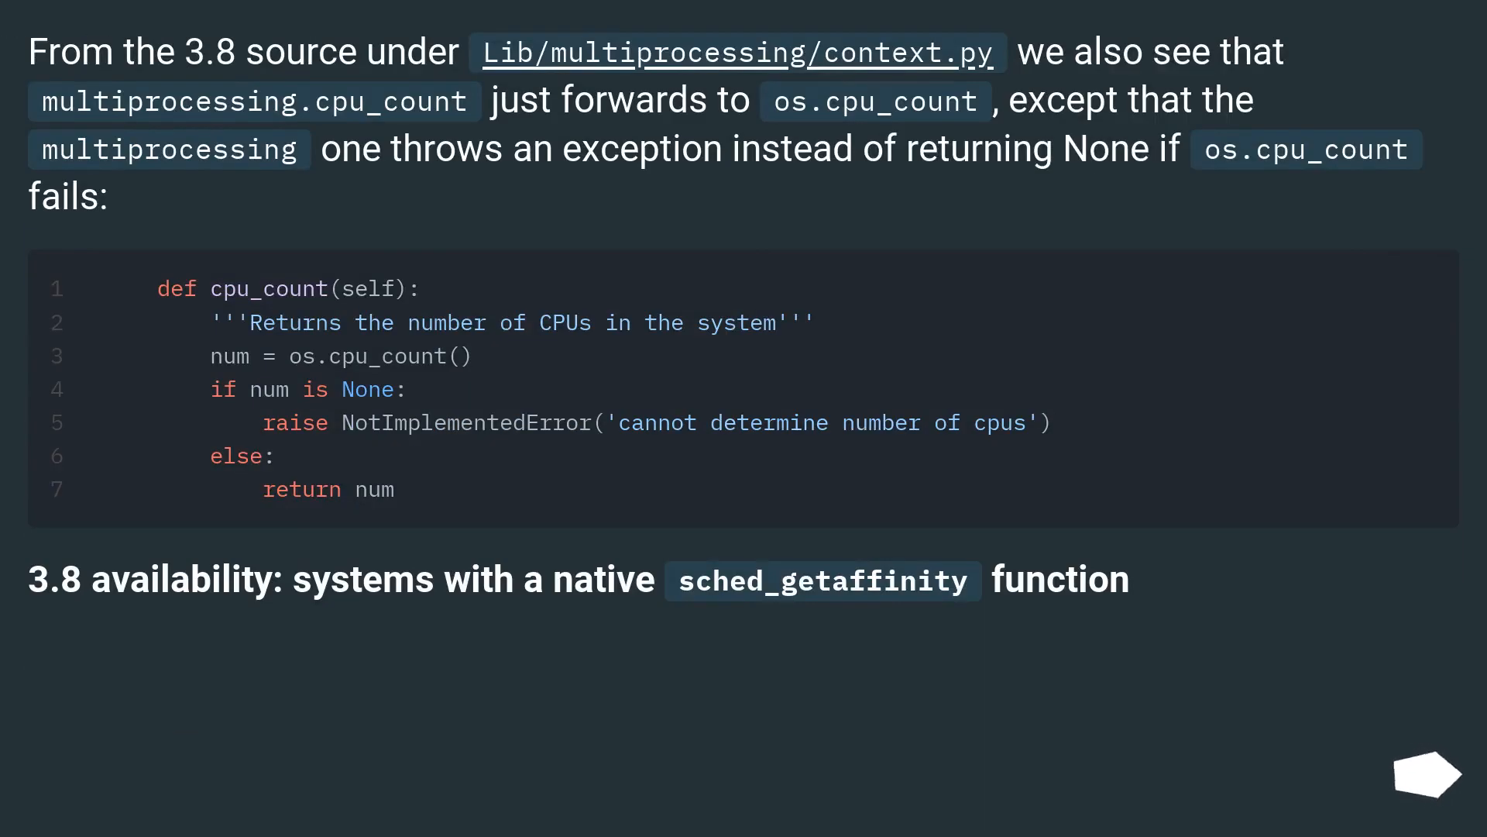
pyautogui.moveTo(1427, 773)
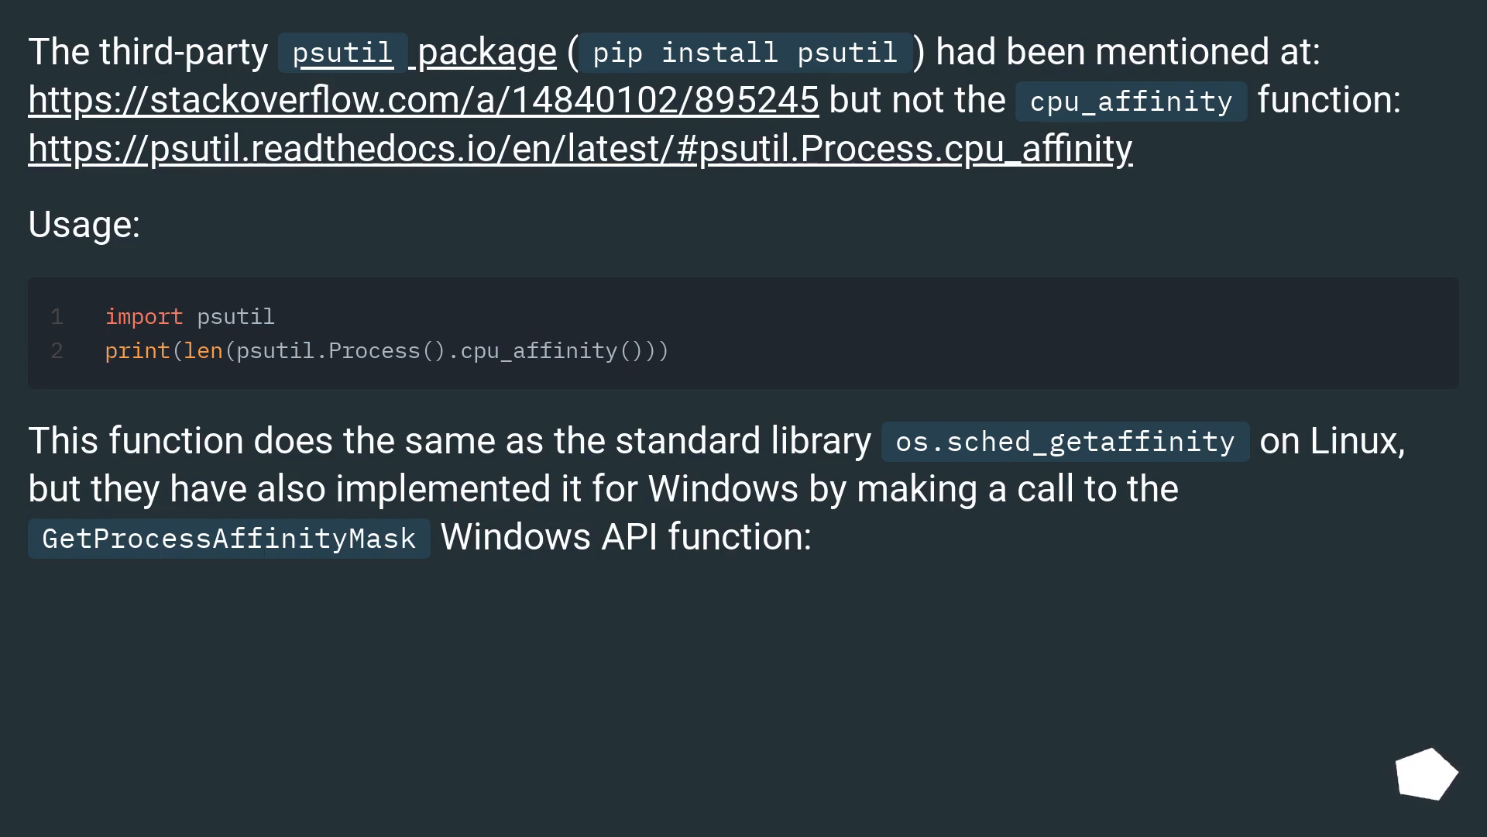
pyautogui.moveTo(1428, 772)
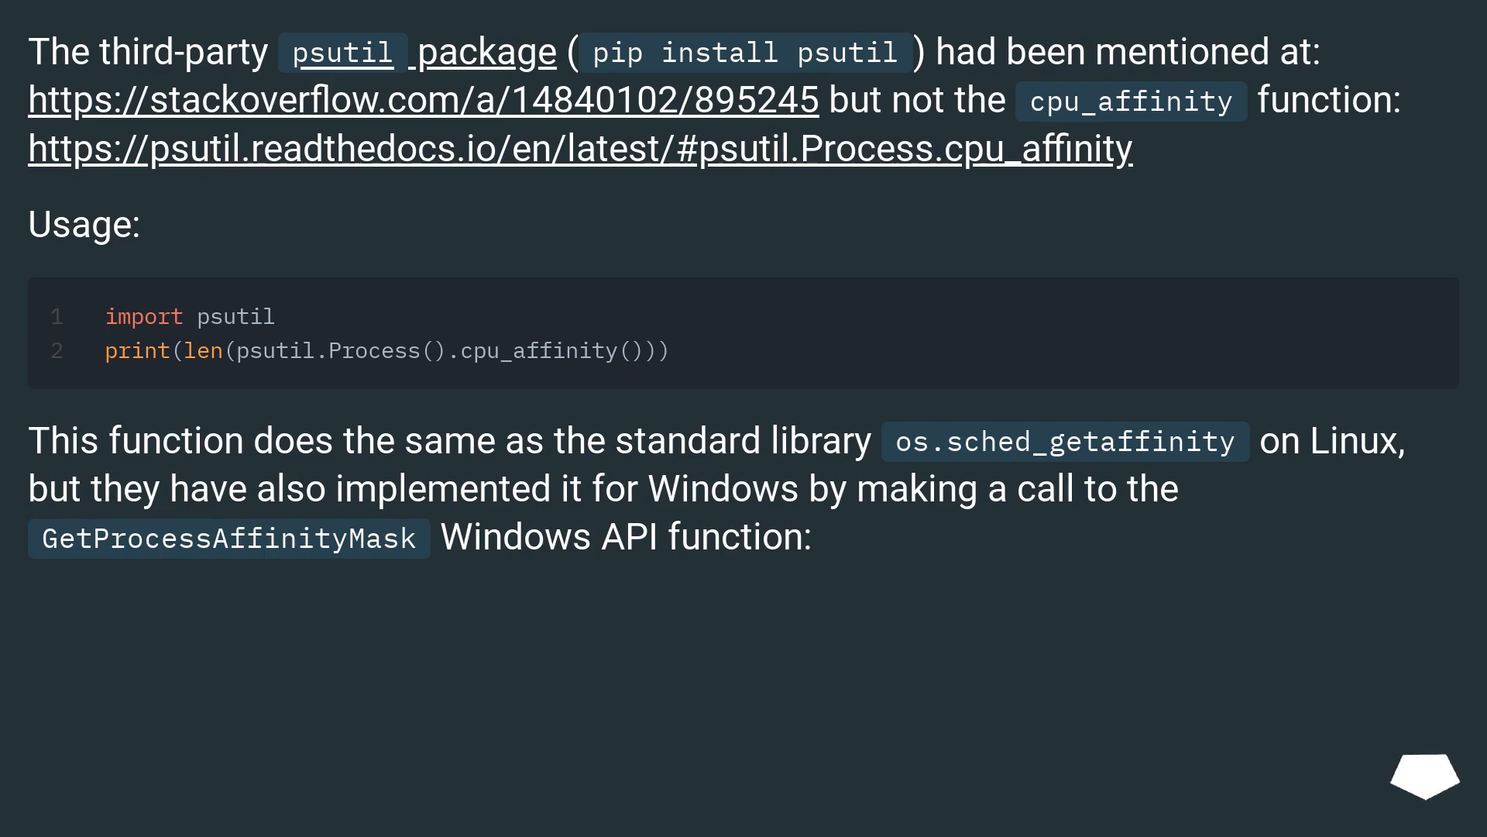
pyautogui.moveTo(1426, 772)
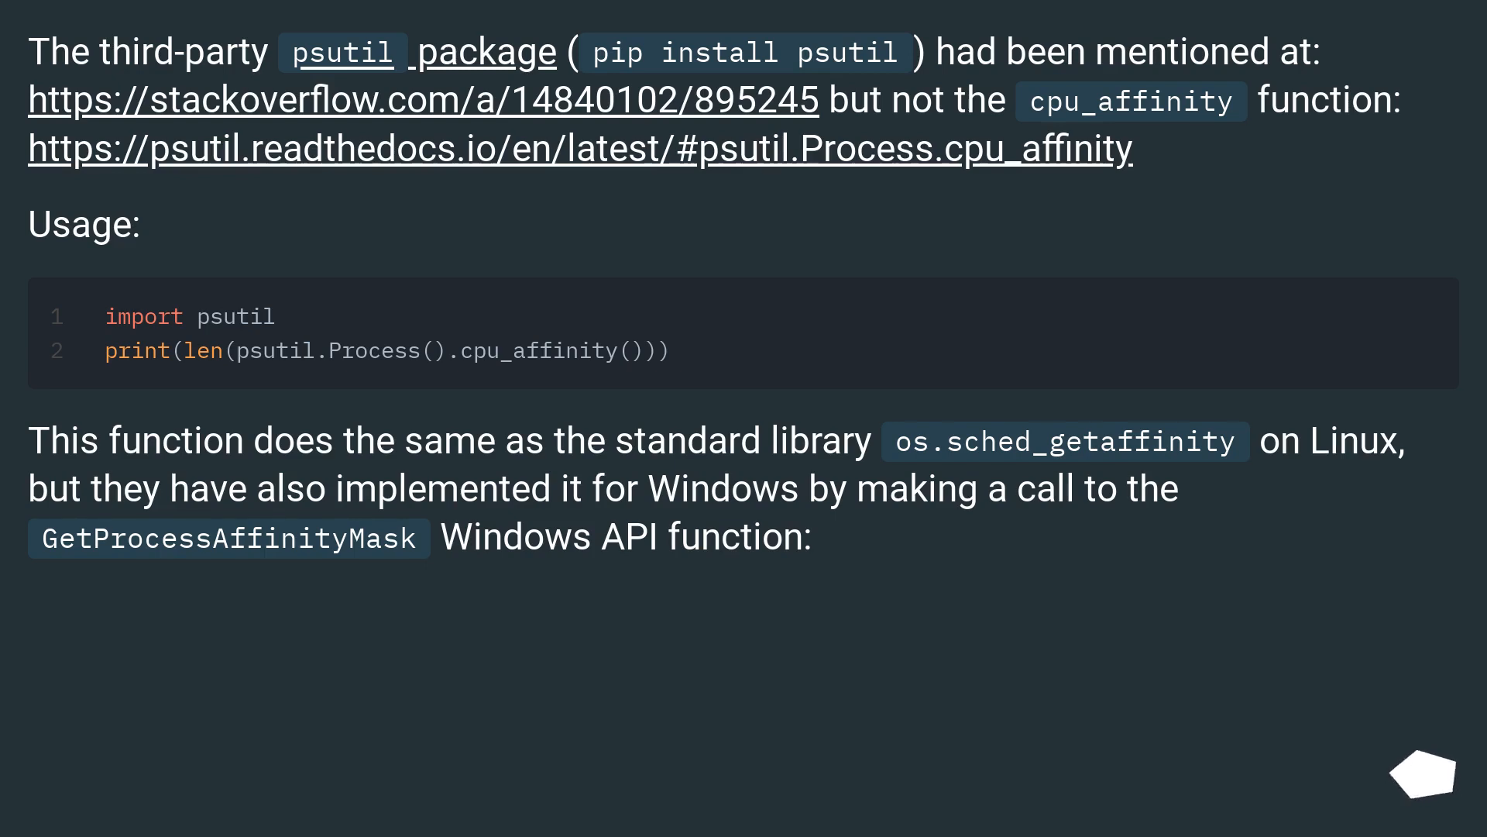
pyautogui.moveTo(1423, 781)
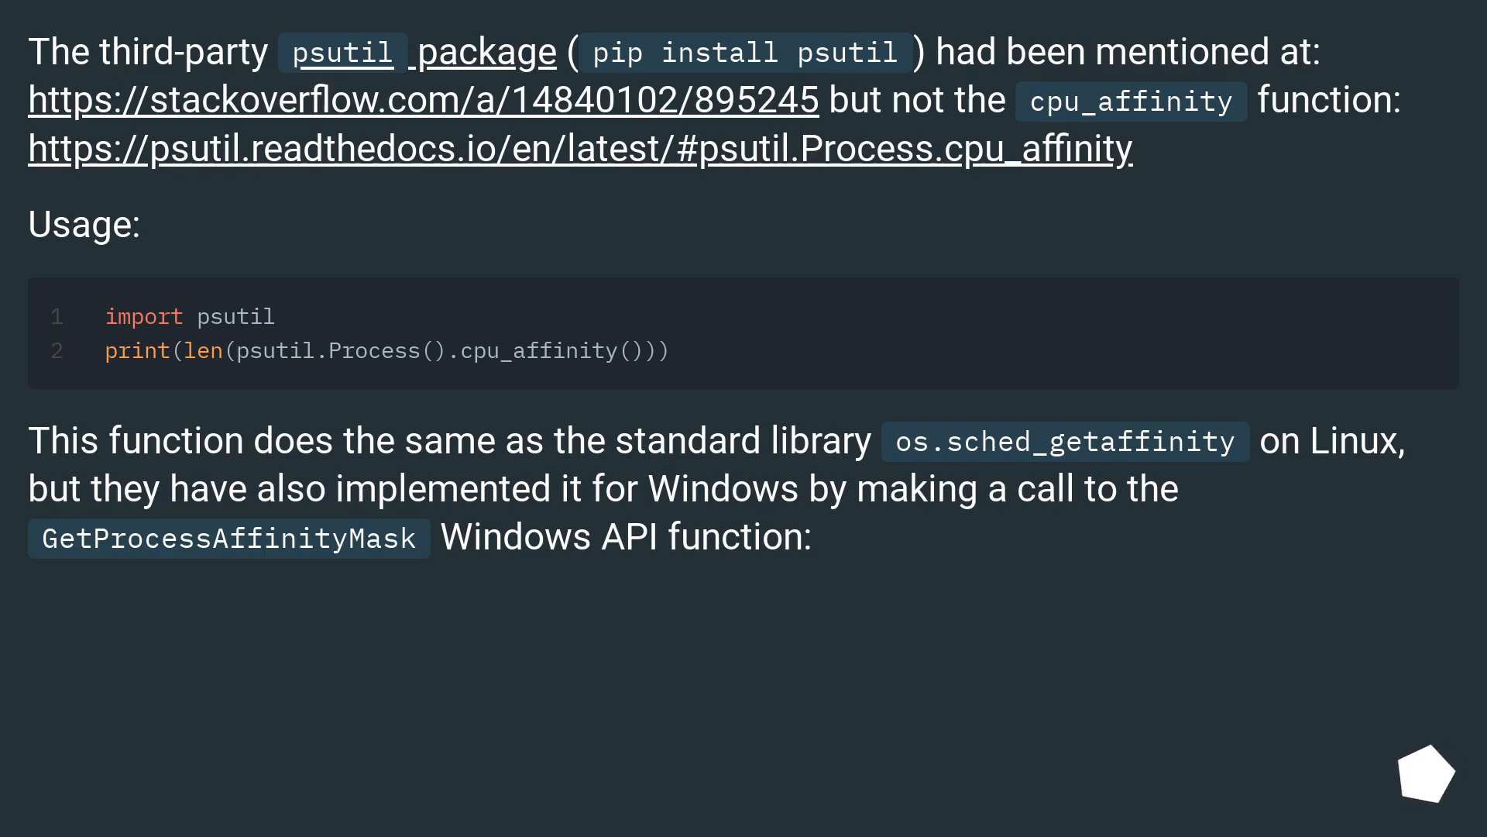
pyautogui.scroll(-3)
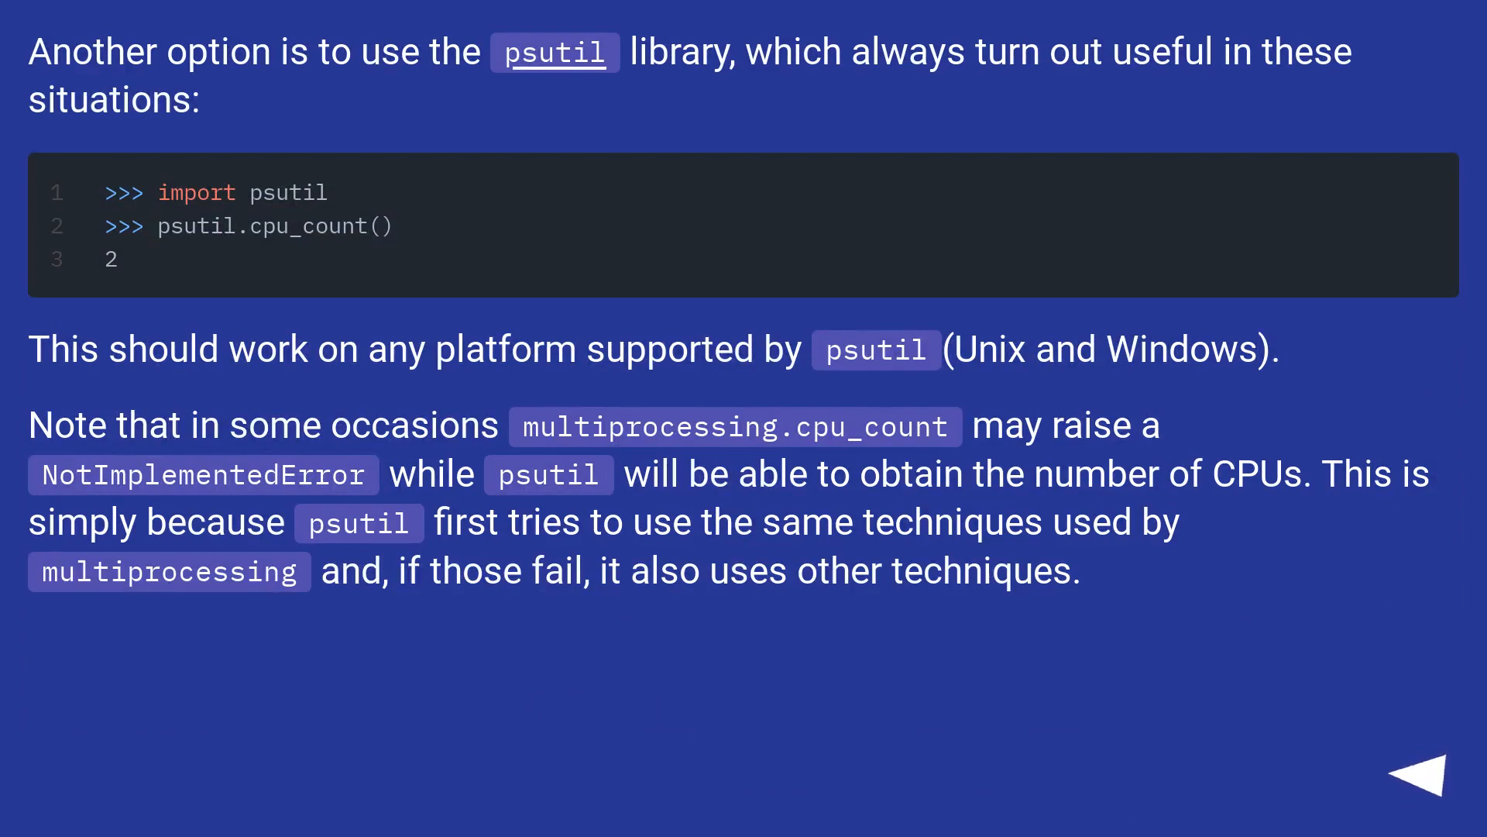
pyautogui.click(1428, 794)
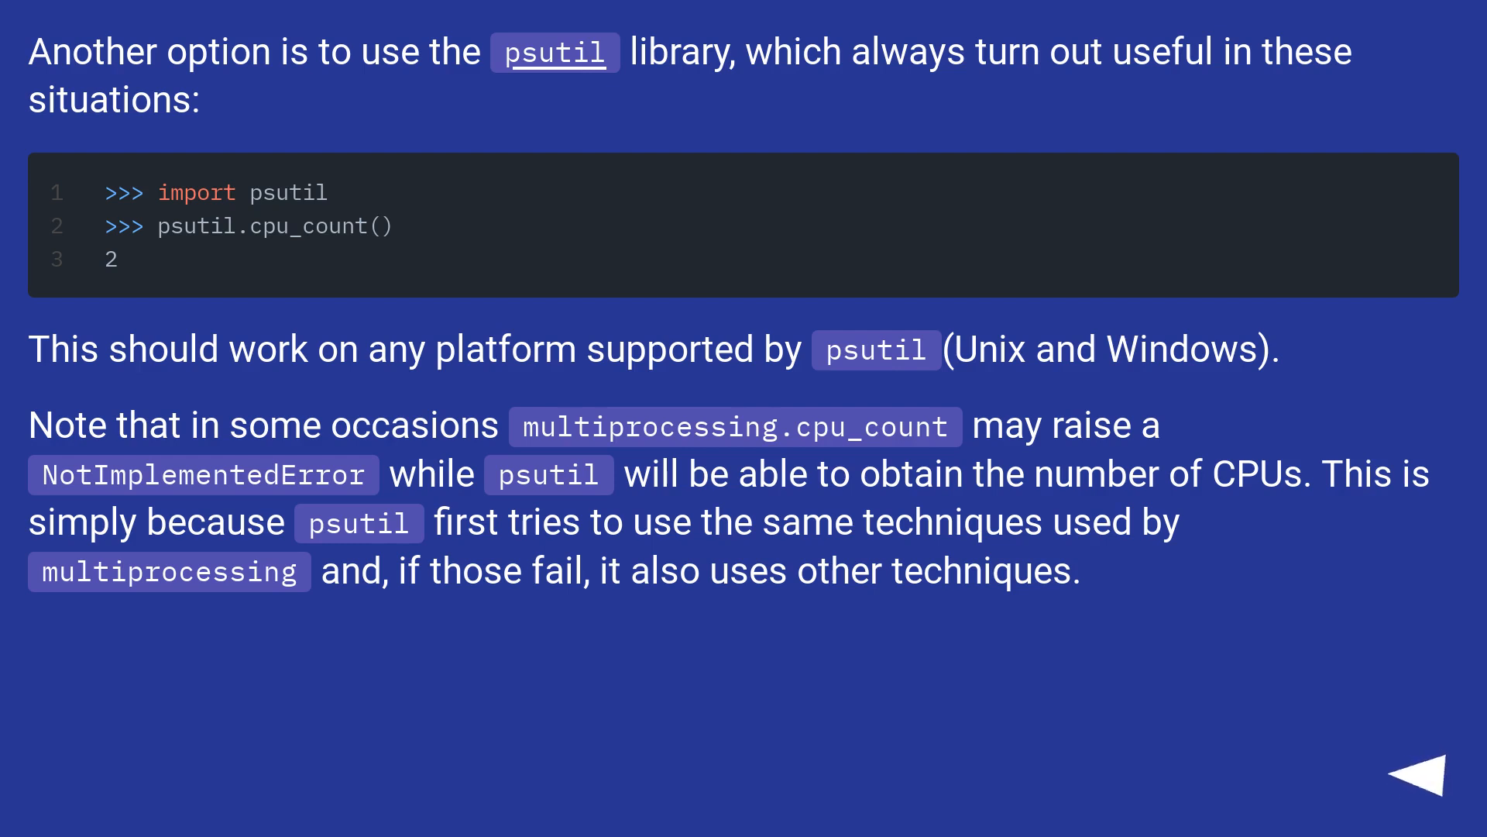
pyautogui.click(1440, 769)
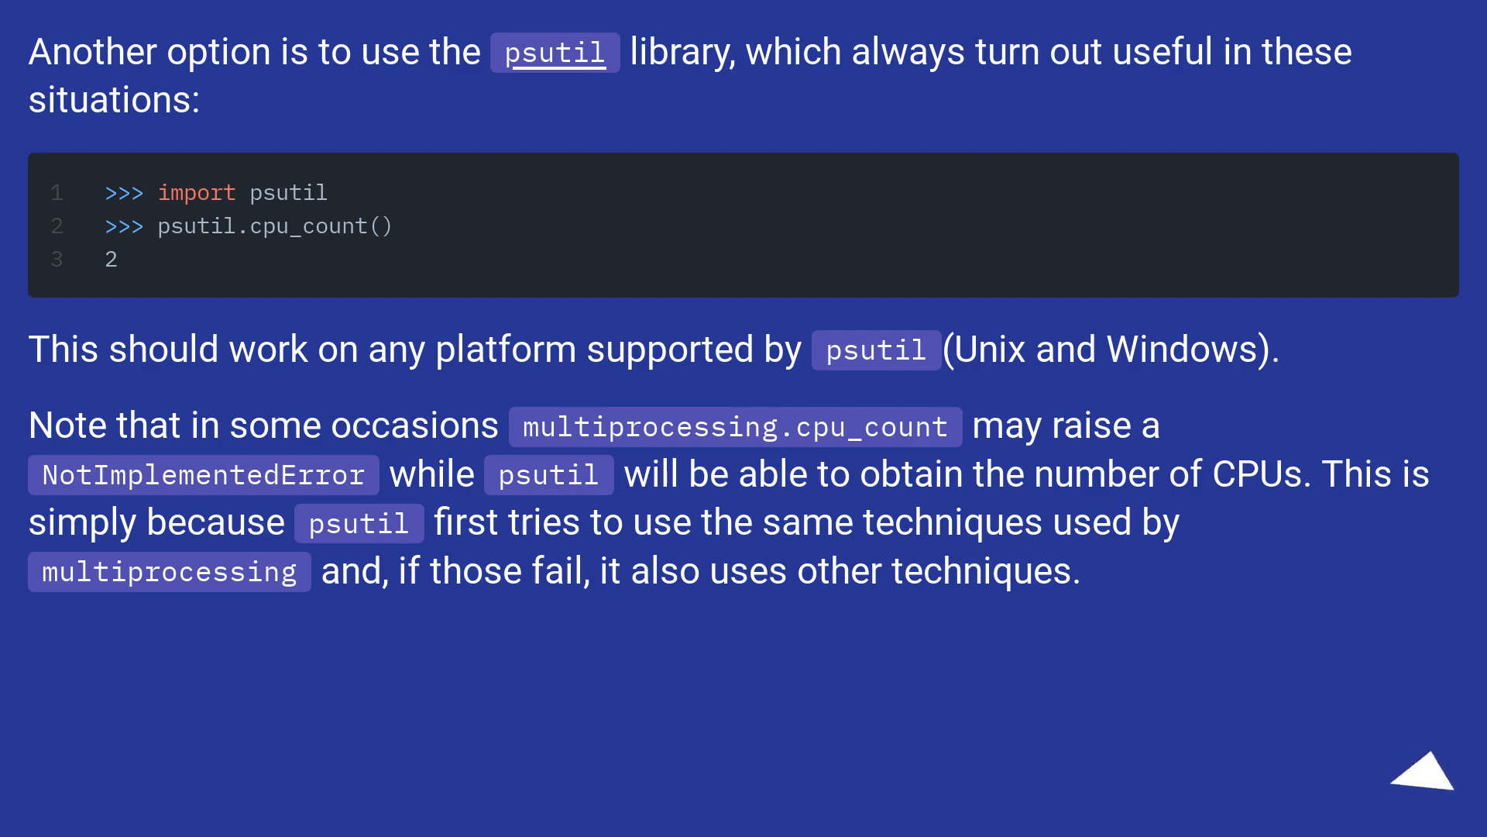
pyautogui.click(1425, 778)
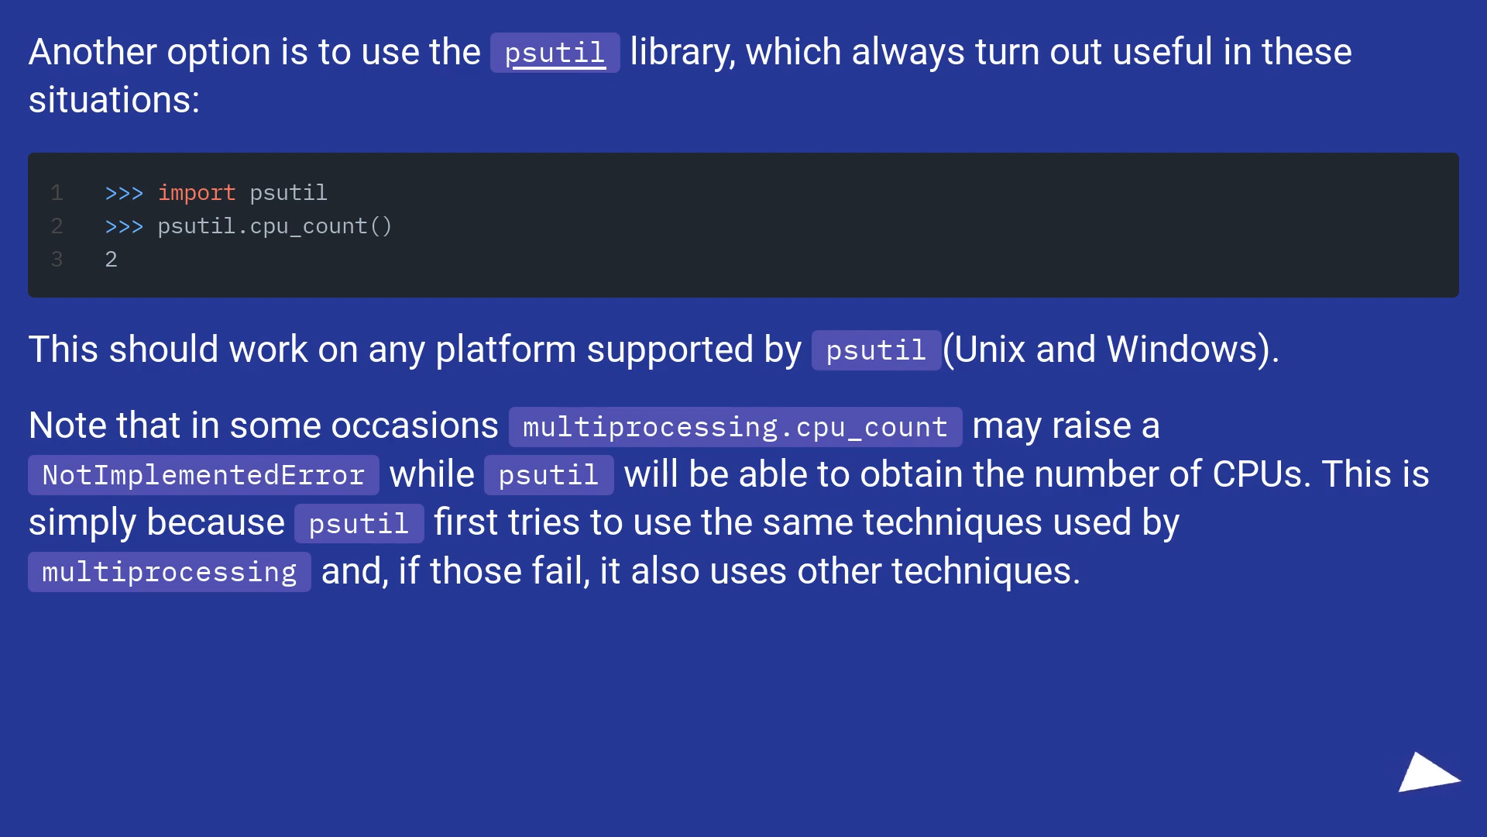
pyautogui.click(1414, 794)
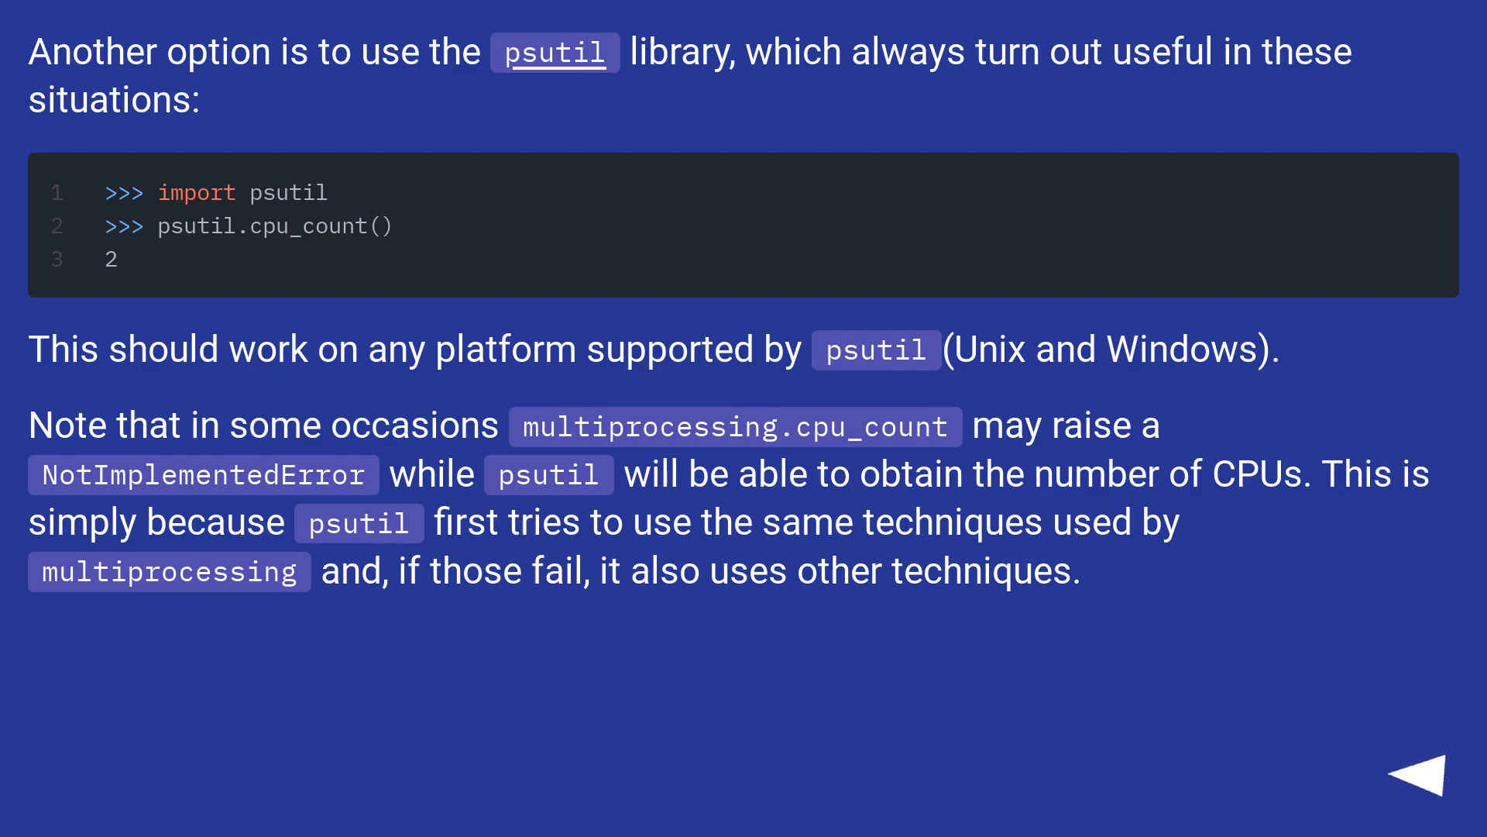
pyautogui.click(1428, 770)
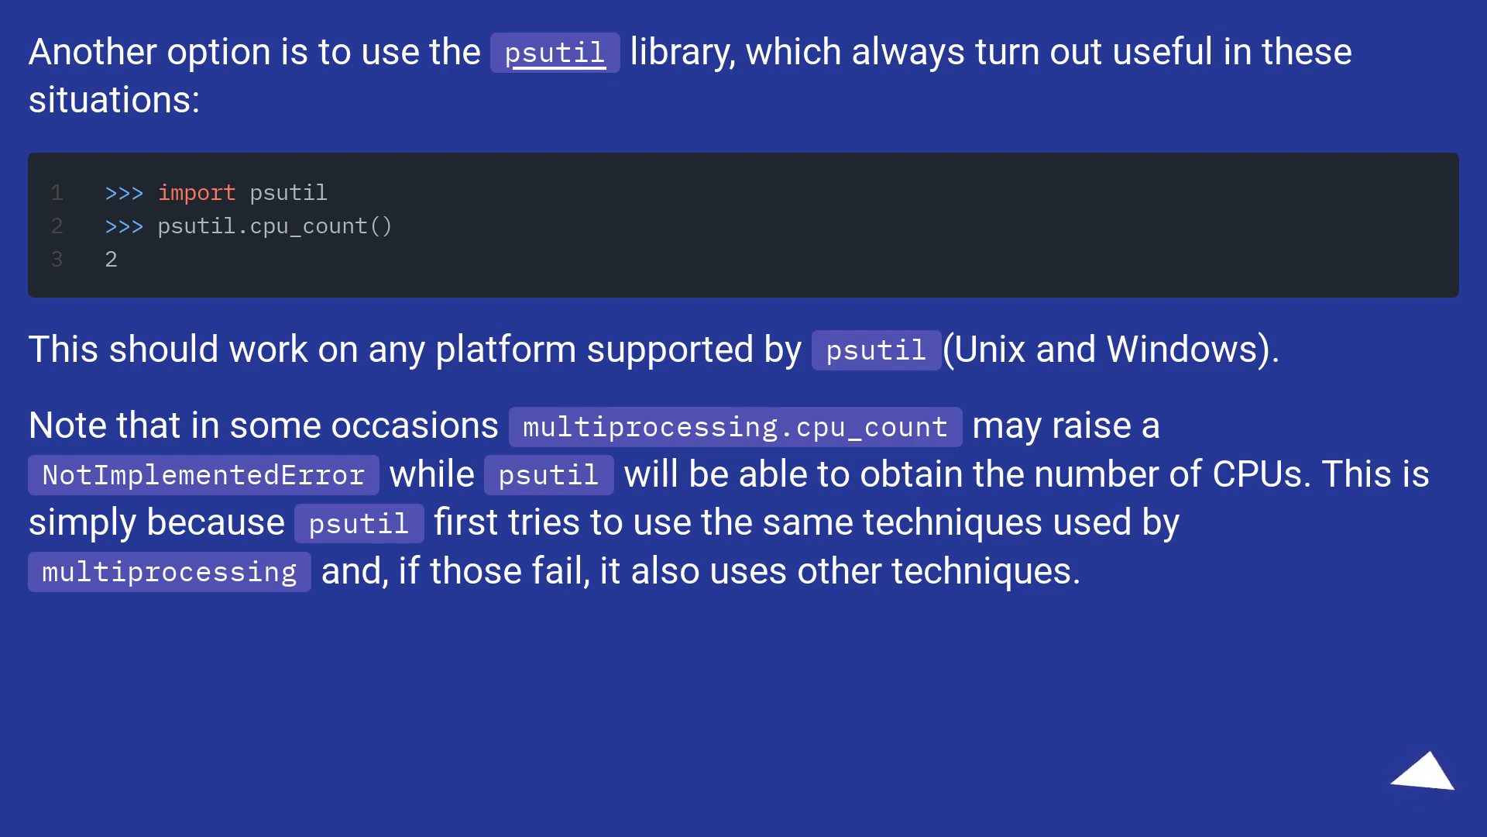
pyautogui.click(1422, 777)
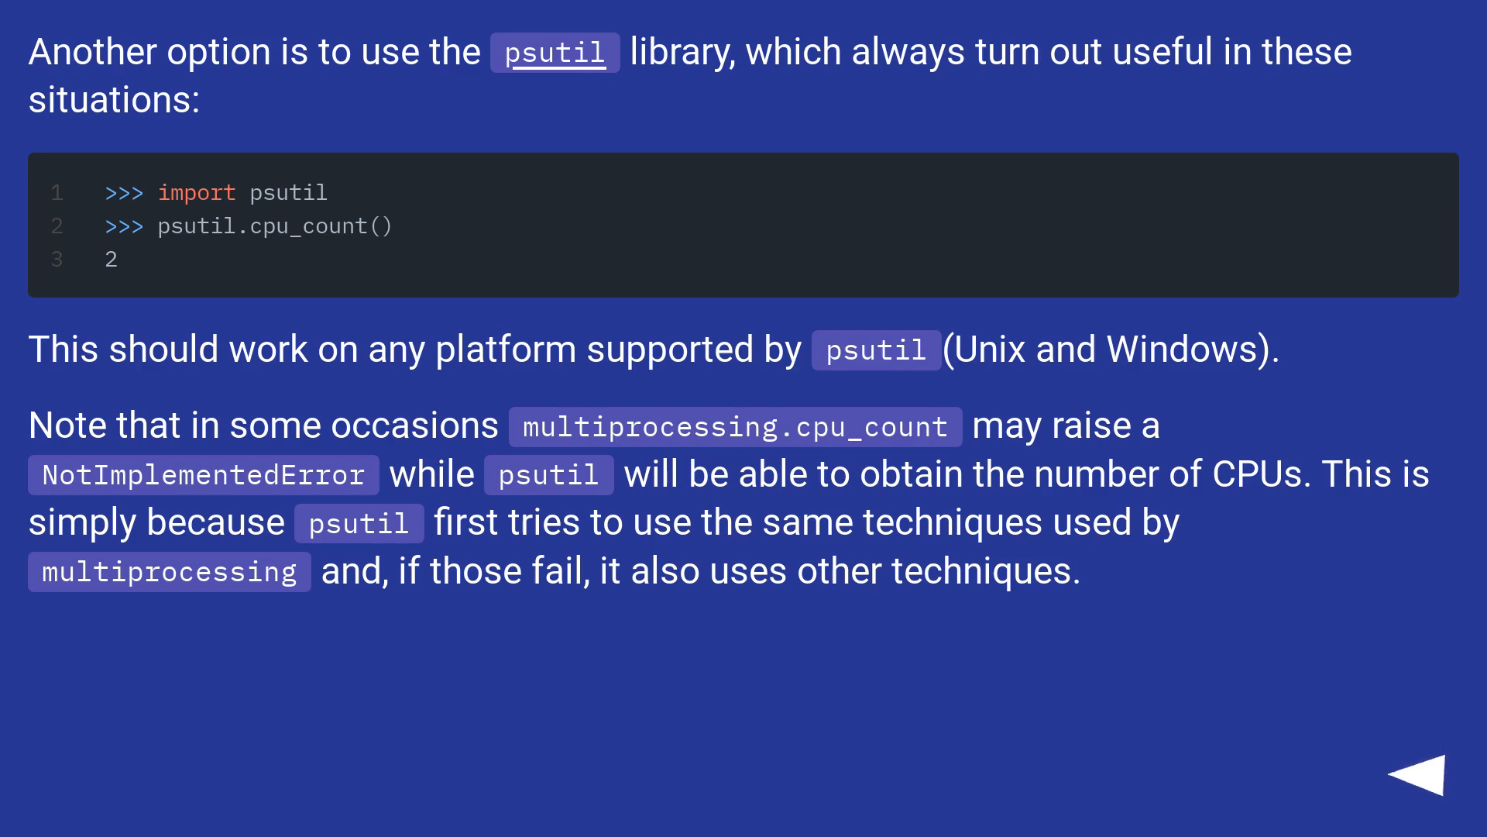
pyautogui.click(1415, 769)
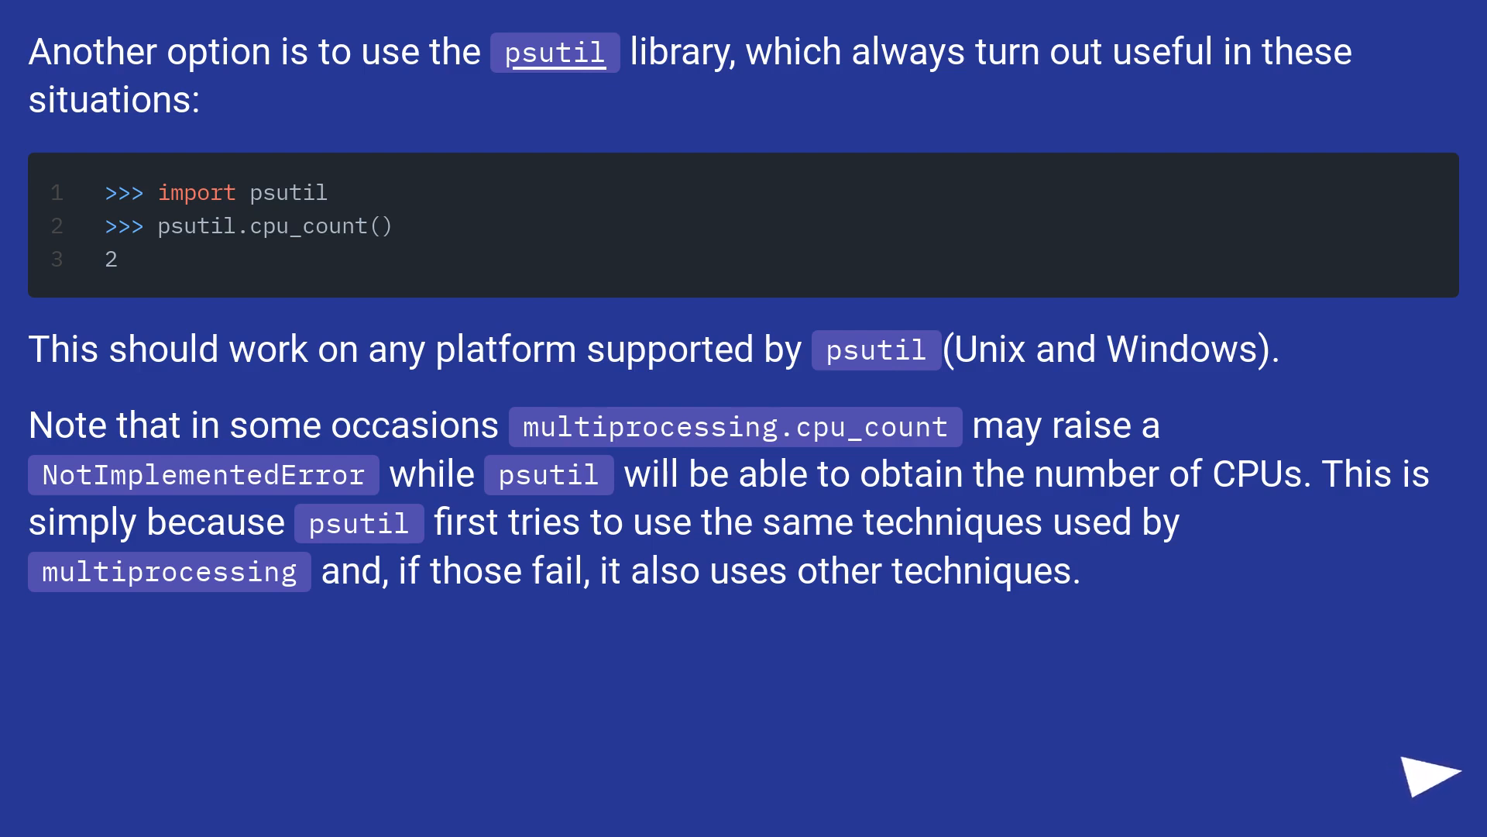